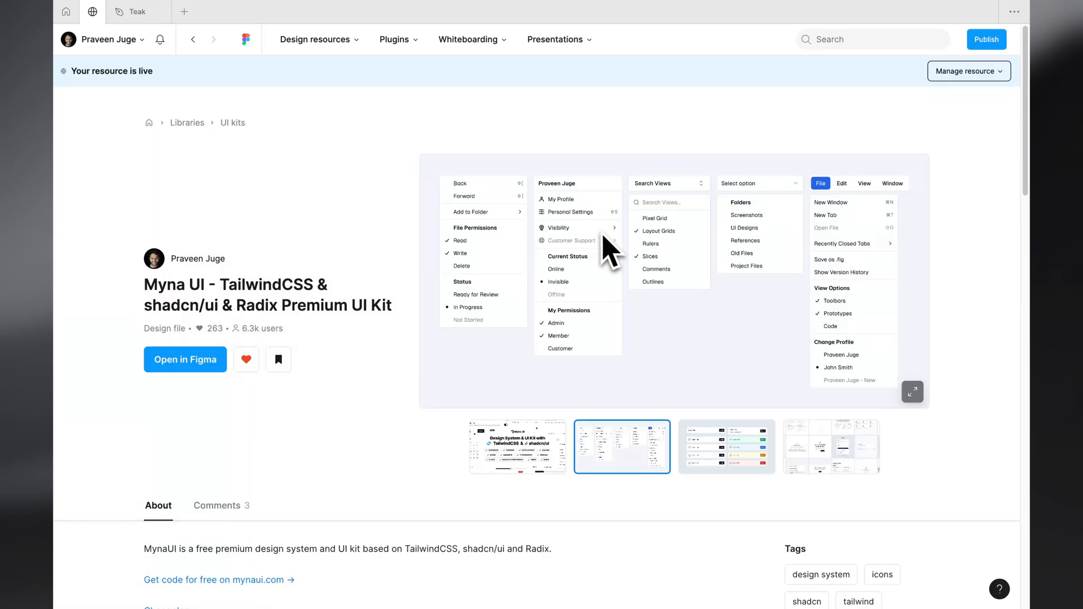
mouse_move(406, 340)
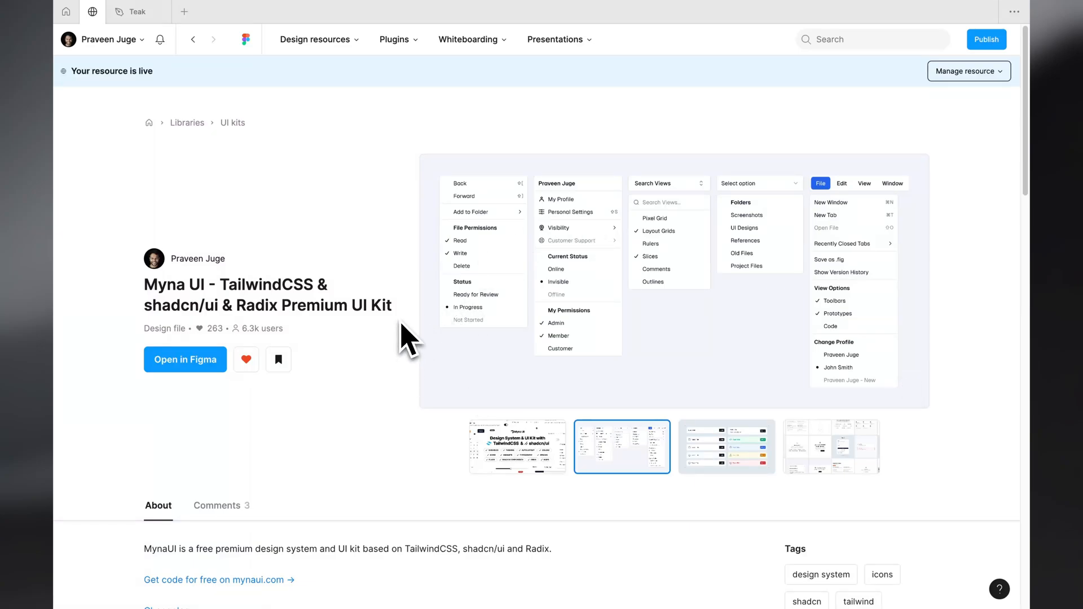
mouse_move(428, 231)
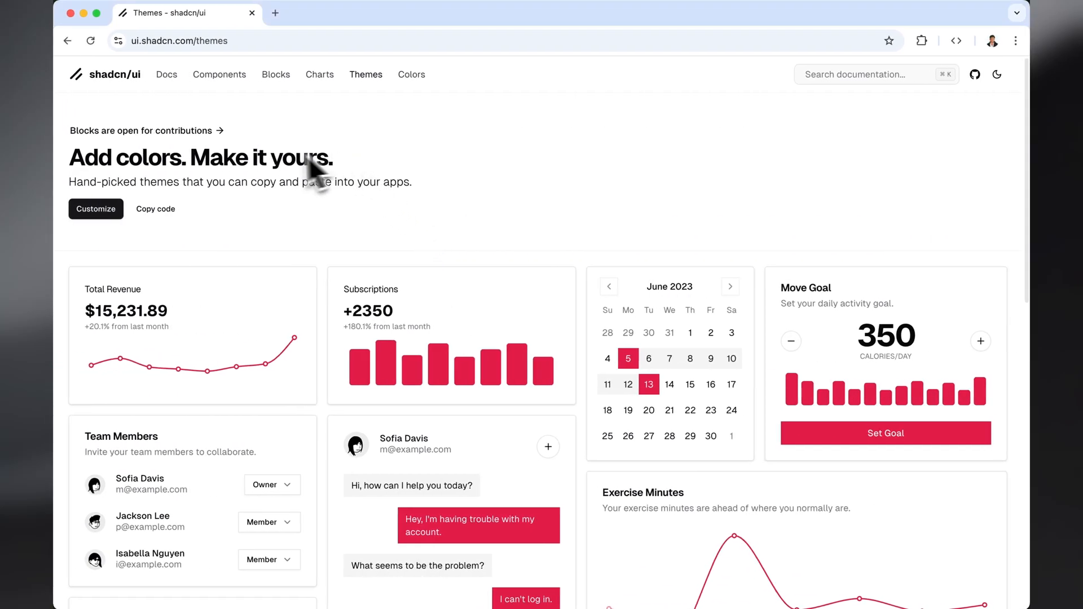
Step: Pick the blue theme colour and scroll through the preview cards, charts and calendar
left_click(95, 209)
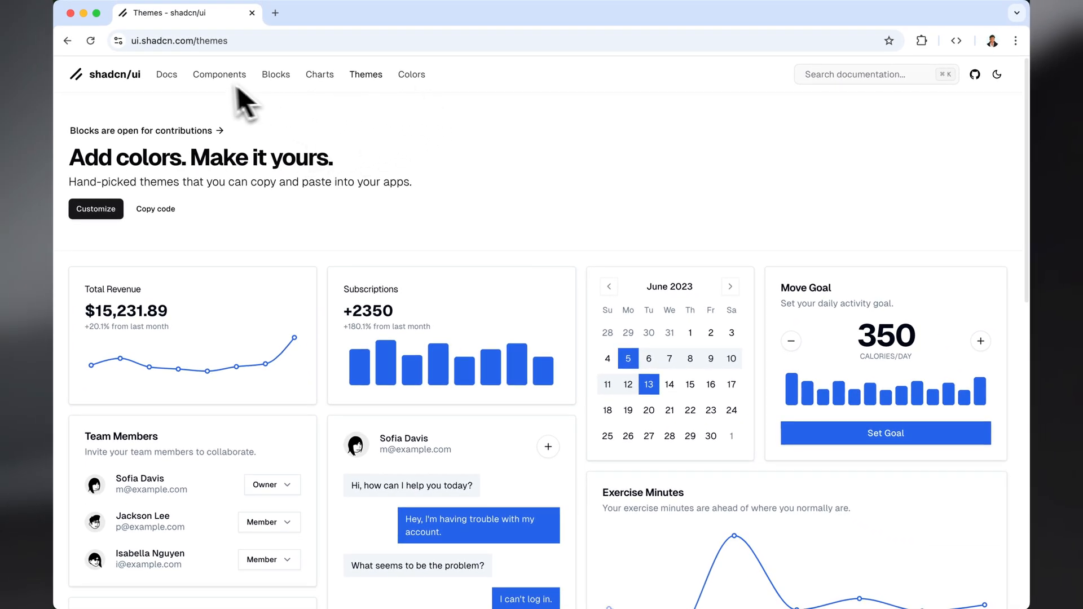
mouse_move(154, 81)
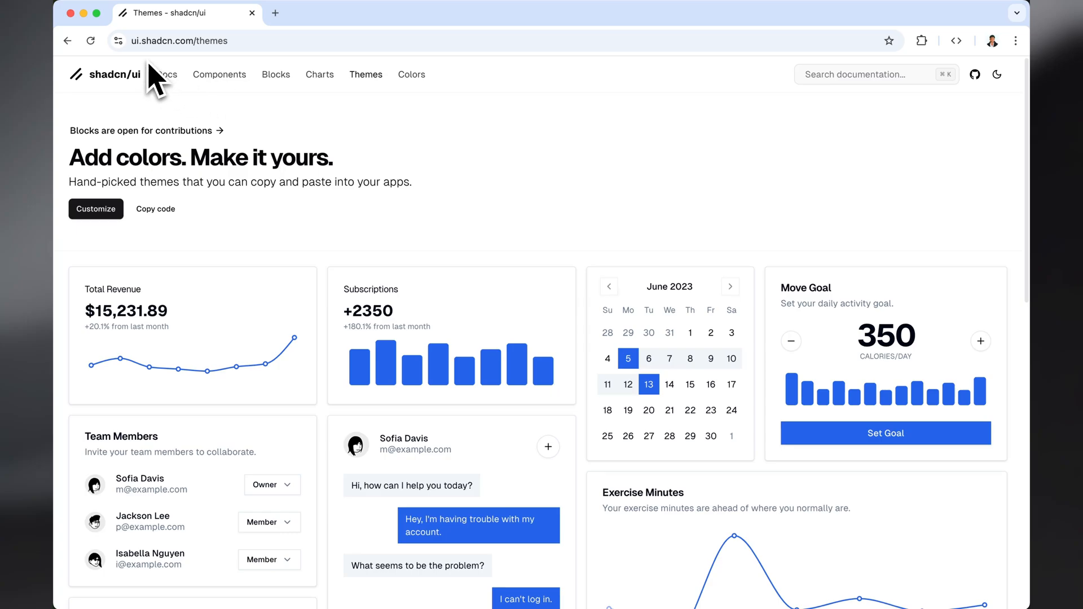
scroll("down", 3)
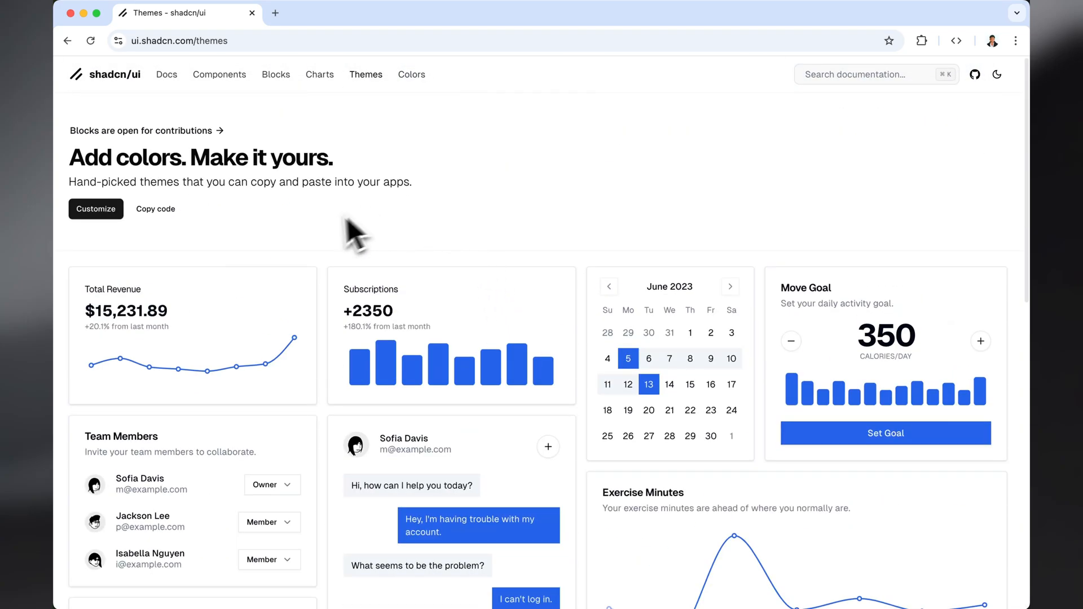
left_click(95, 208)
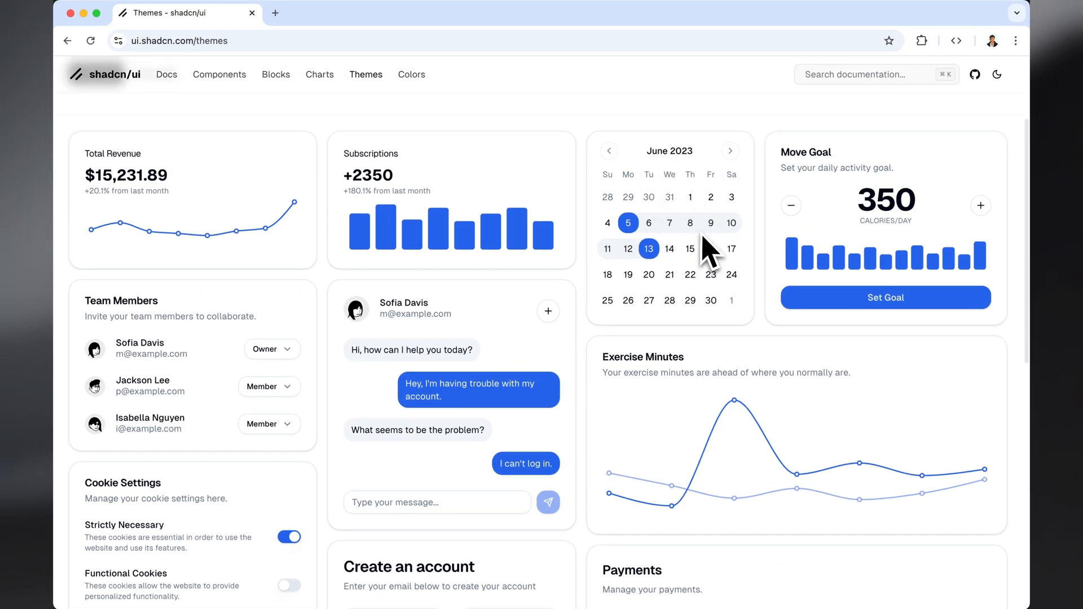
mouse_move(631, 193)
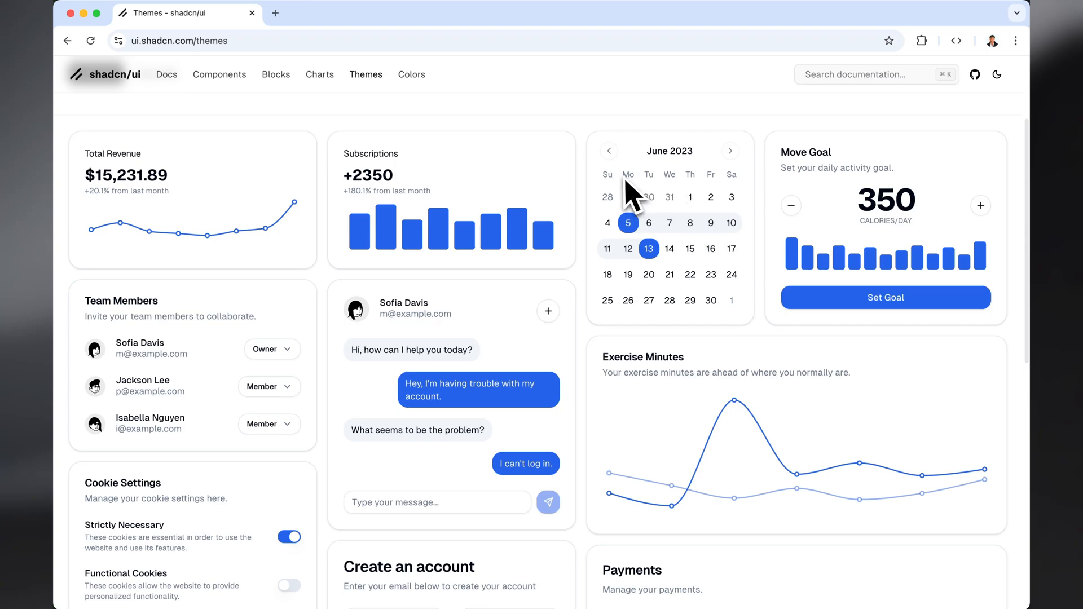
scroll("down", 3)
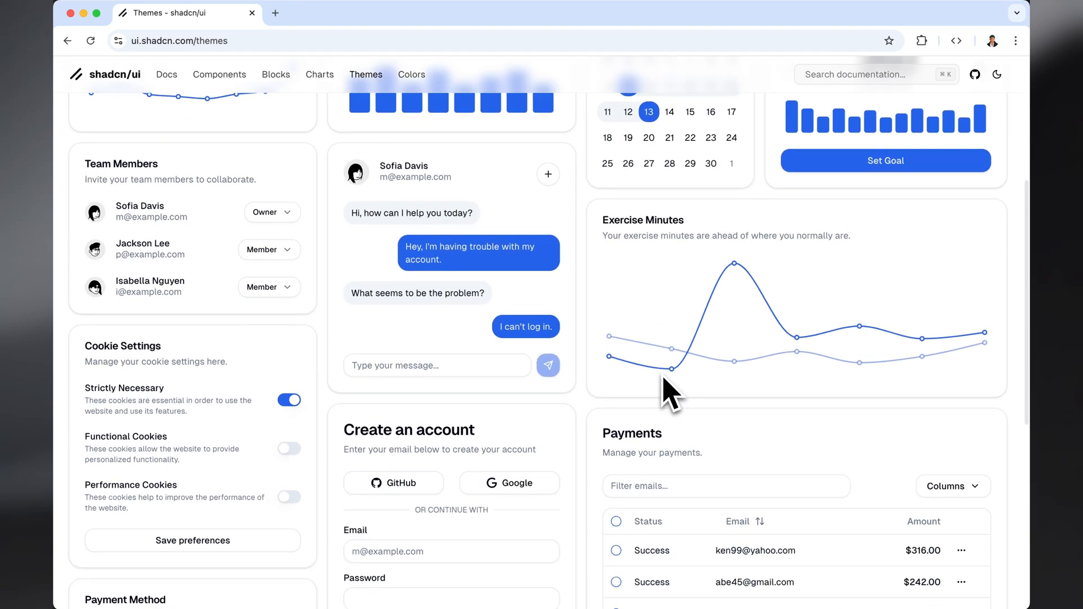
scroll("down", 3)
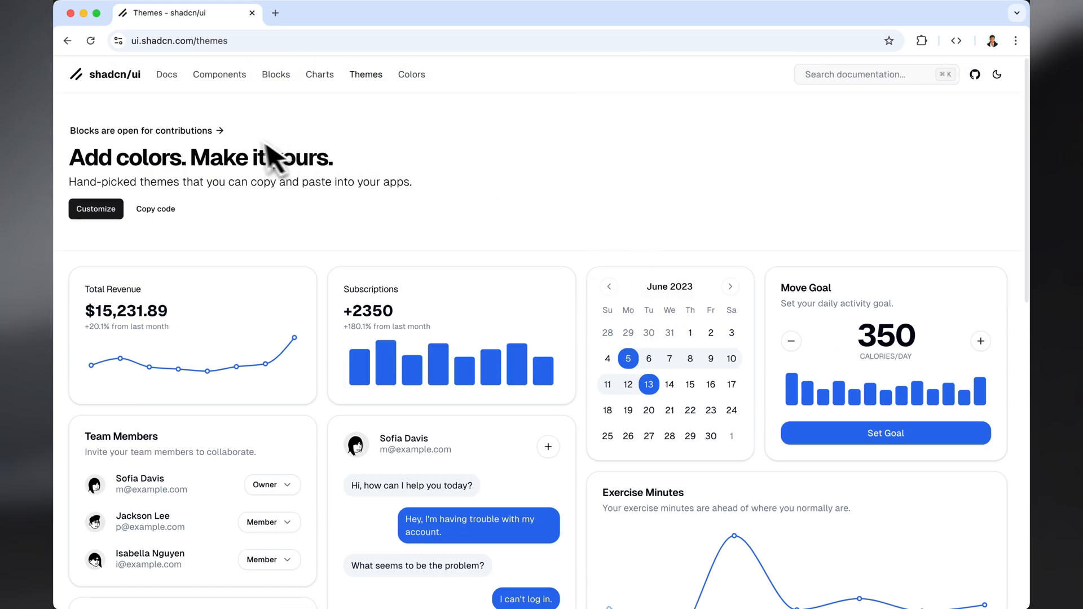
mouse_move(170, 111)
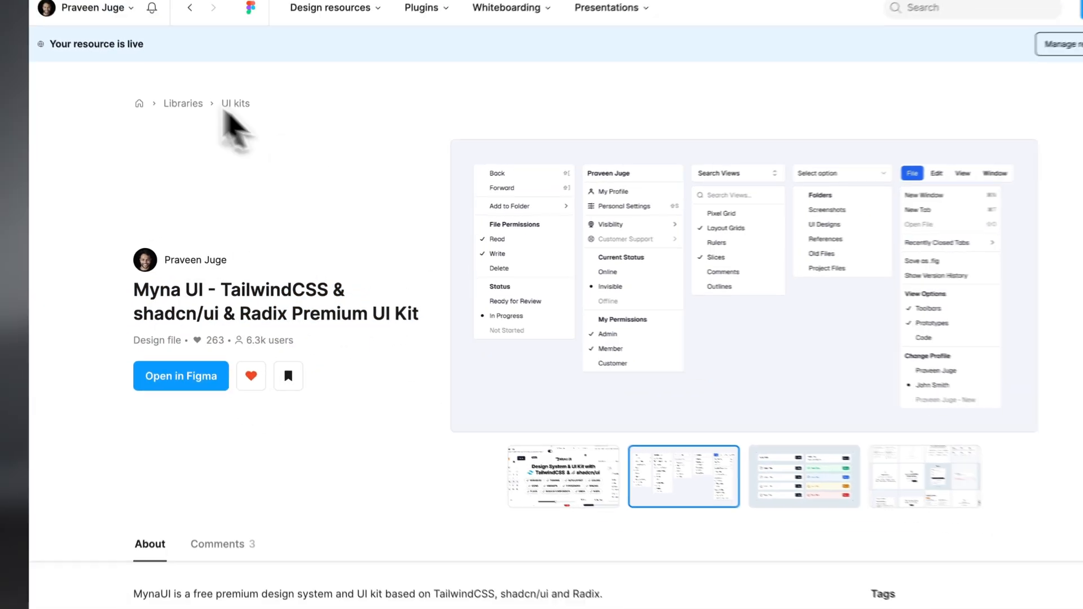
Step: Scroll the Myna UI community page, then switch to the Teak design file
scroll("down", 3)
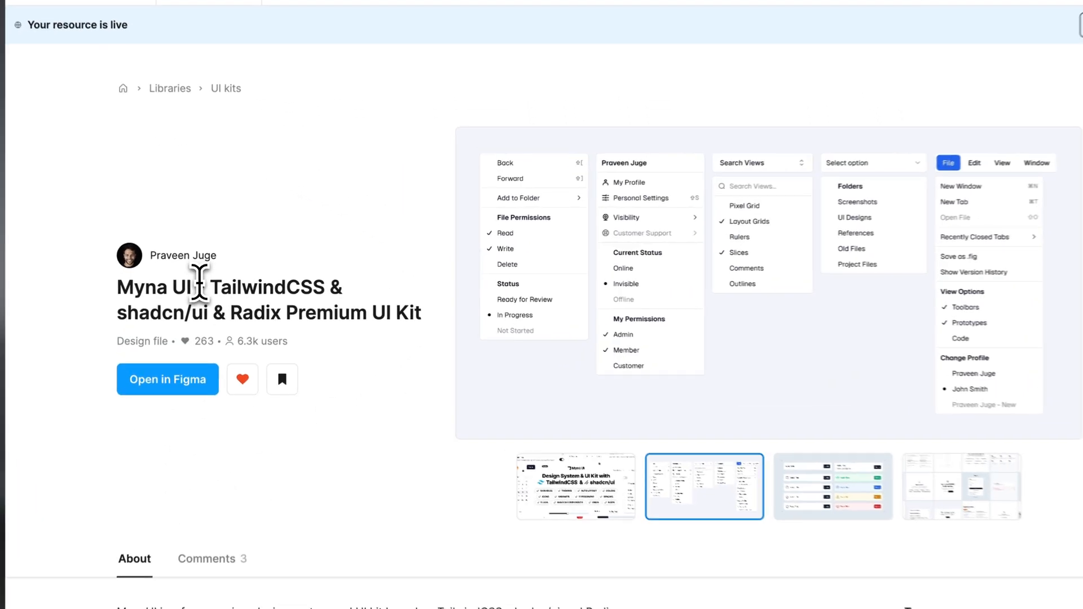
scroll("down", 3)
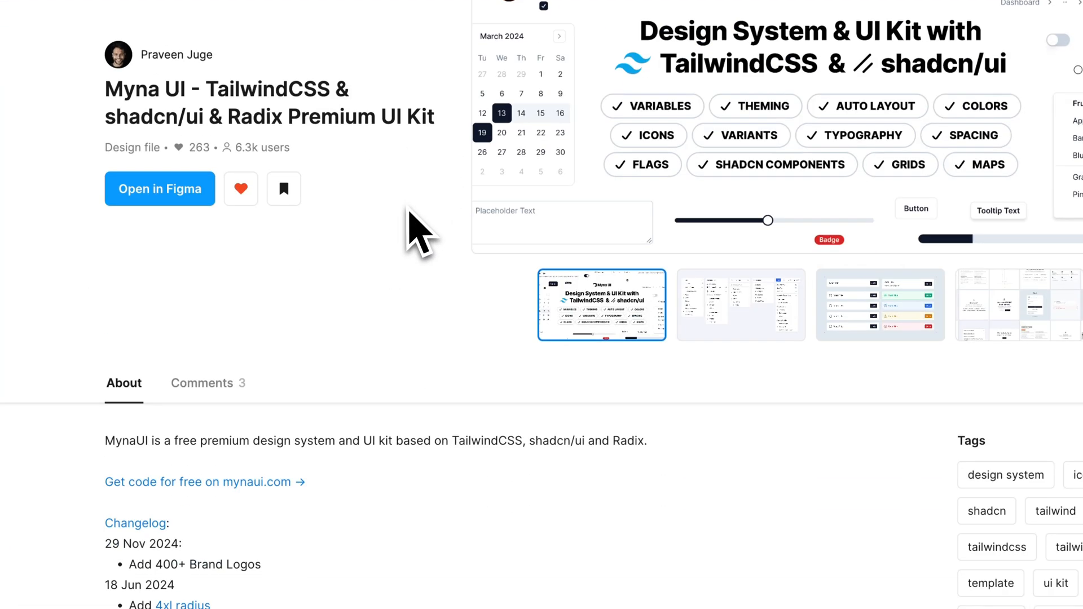
scroll("down", 3)
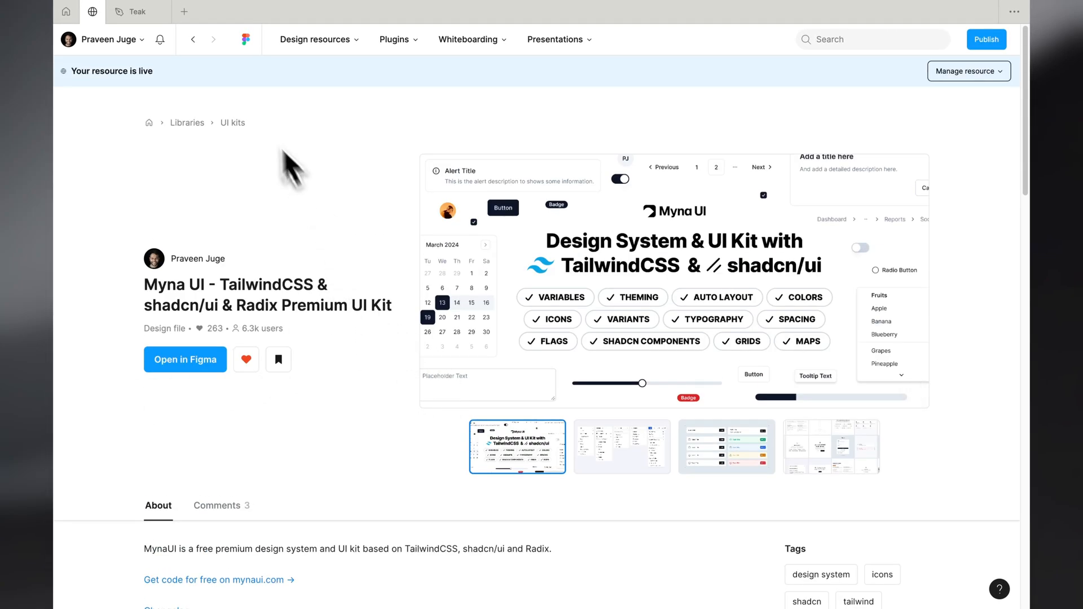
left_click(184, 359)
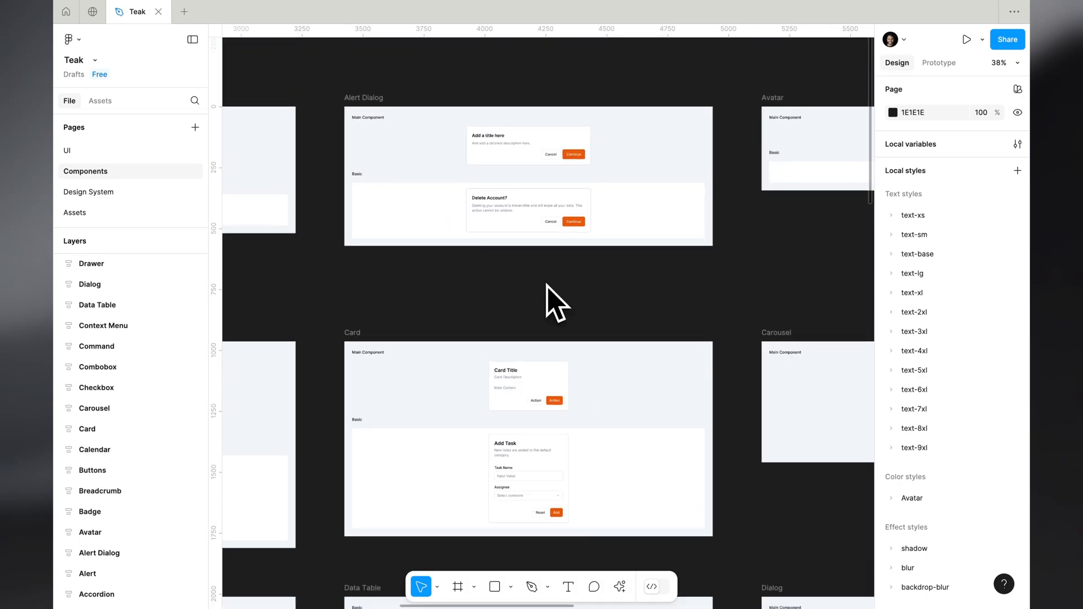
Step: Scroll around the Teak Components page past the Alert Dialog and Card frames
scroll("down", 3)
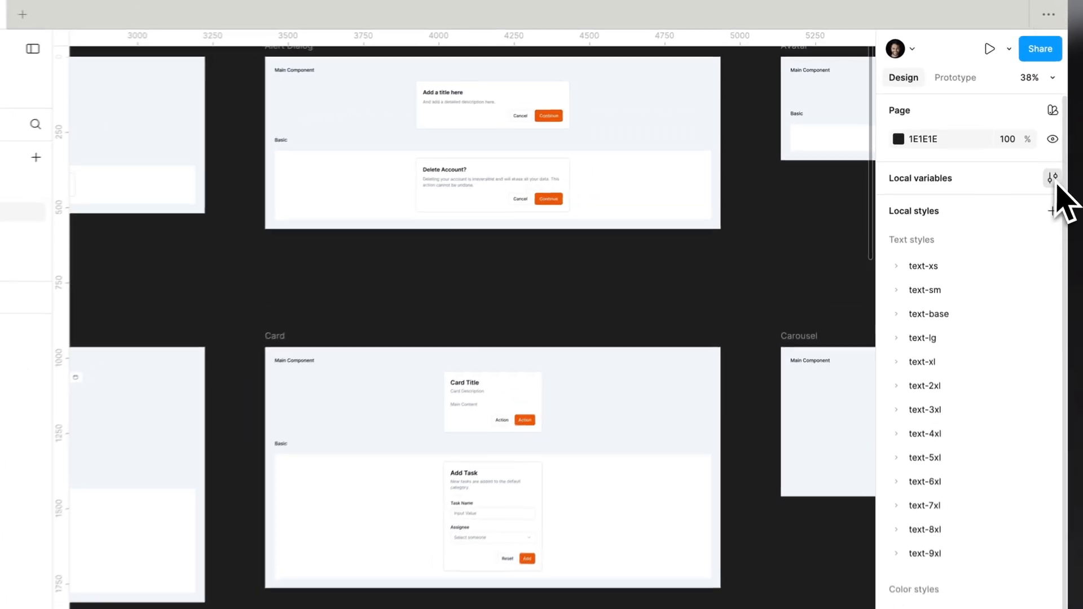
Step: Open Local variables and browse the font family and colour scale collections
left_click(1051, 178)
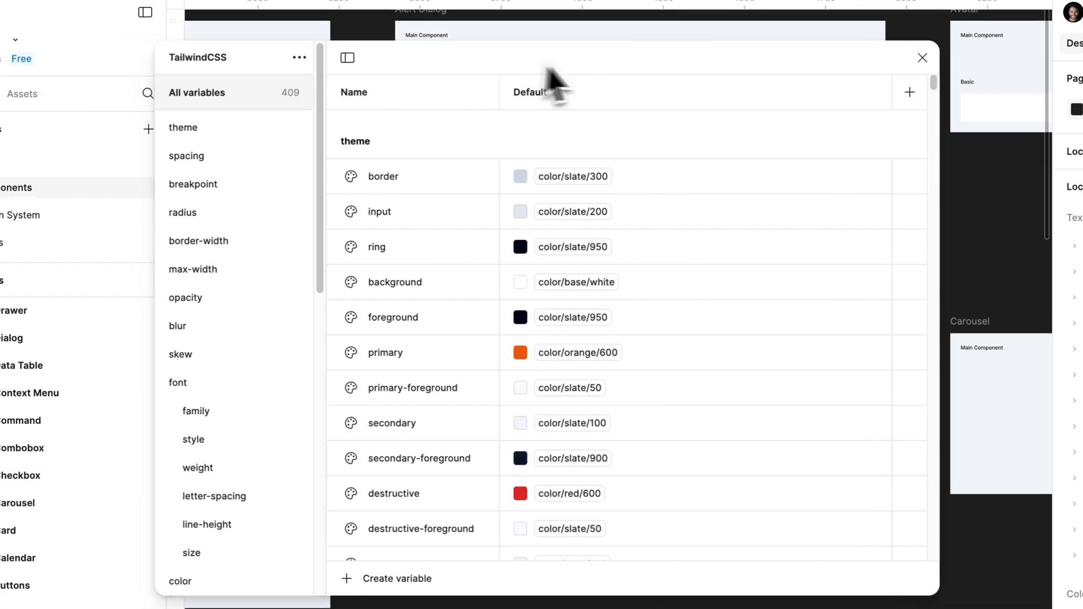
scroll("down", 3)
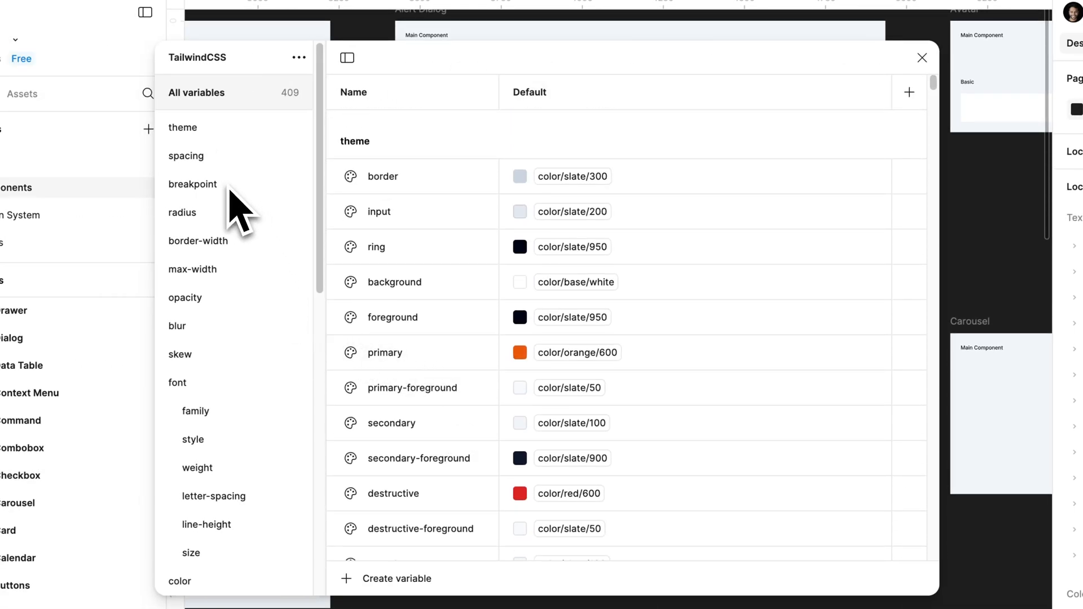
left_click(196, 410)
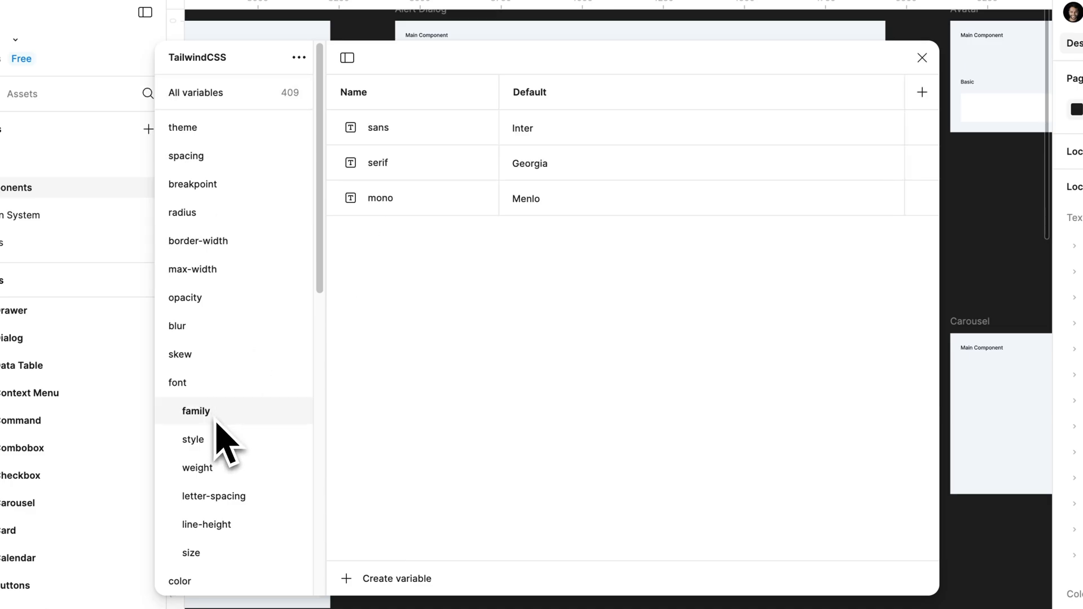
left_click(198, 443)
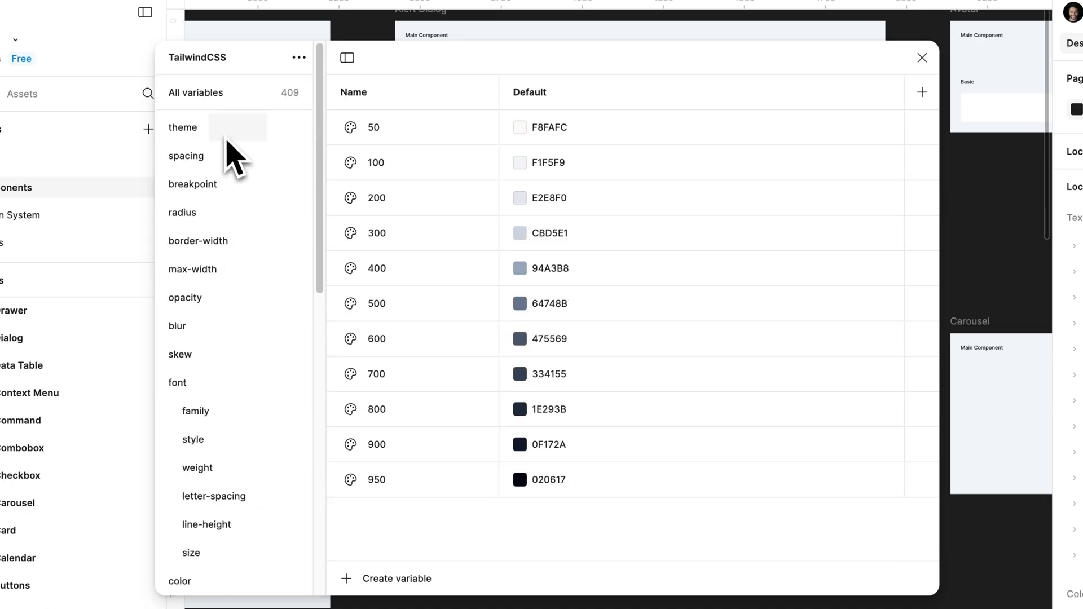
Step: Show the theme colour variables and keep primary set to color/orange/600
left_click(182, 127)
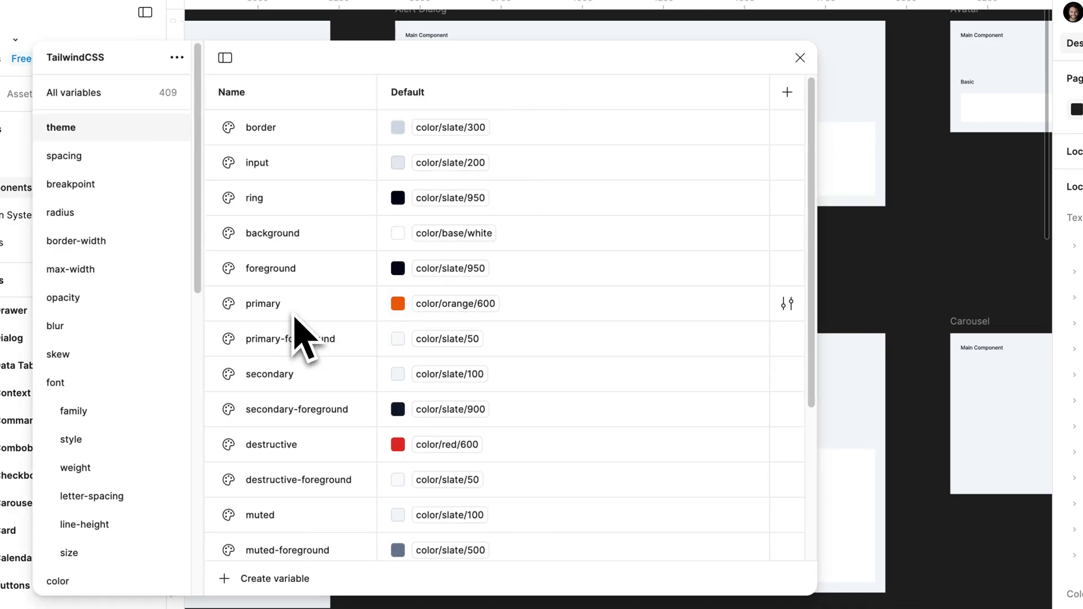
mouse_move(591, 83)
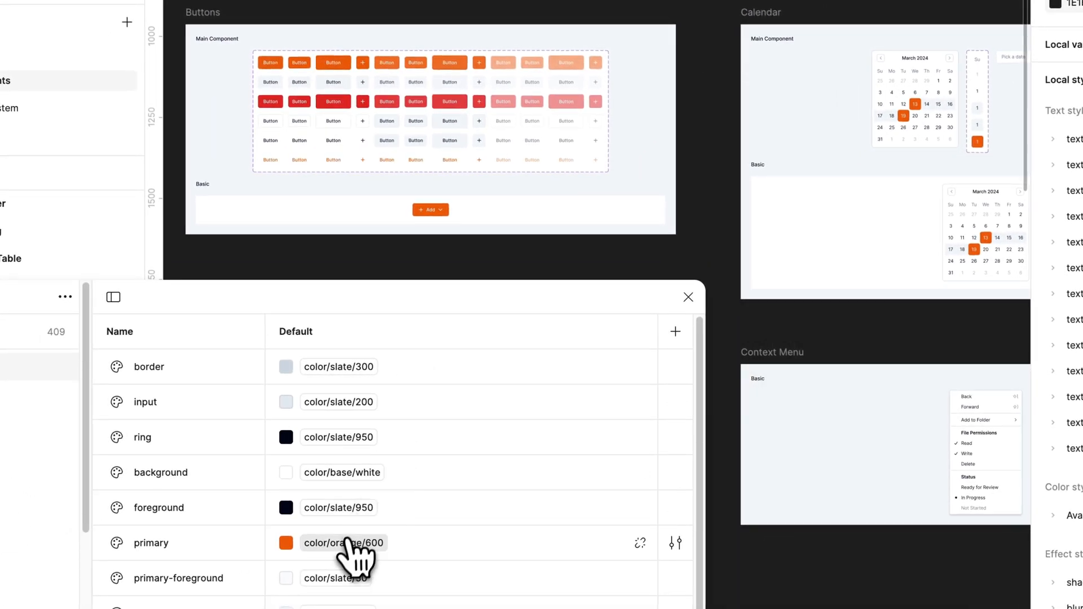
left_click(286, 542)
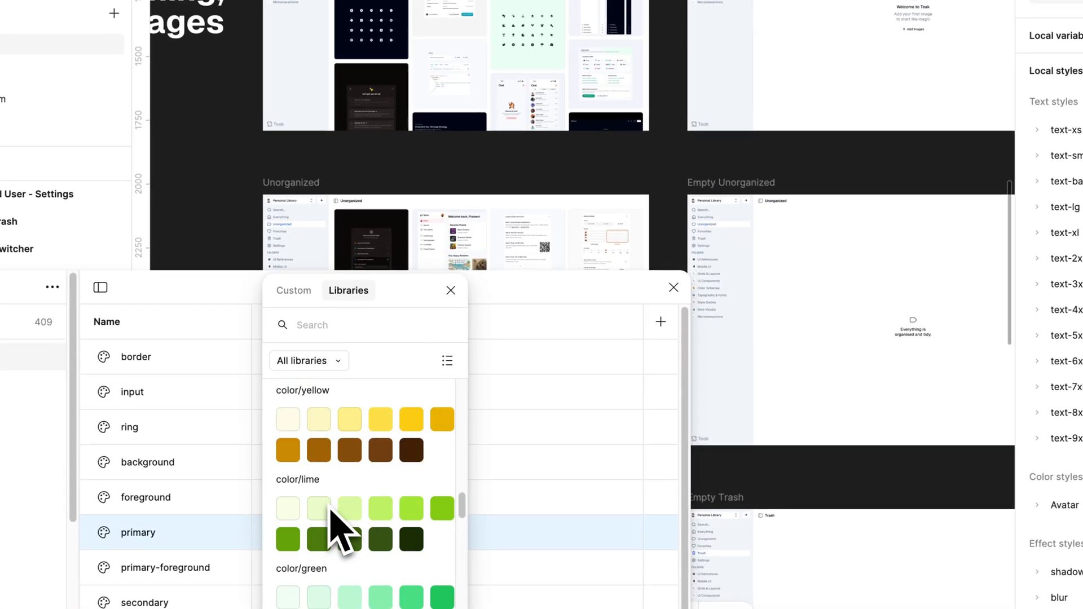
scroll("down", 3)
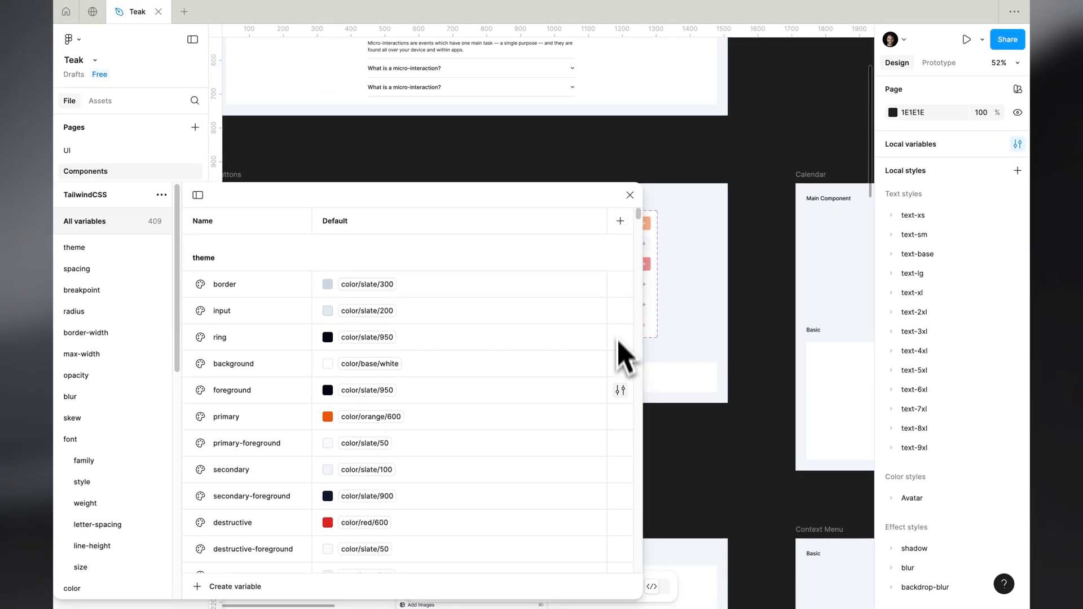
scroll("down", 3)
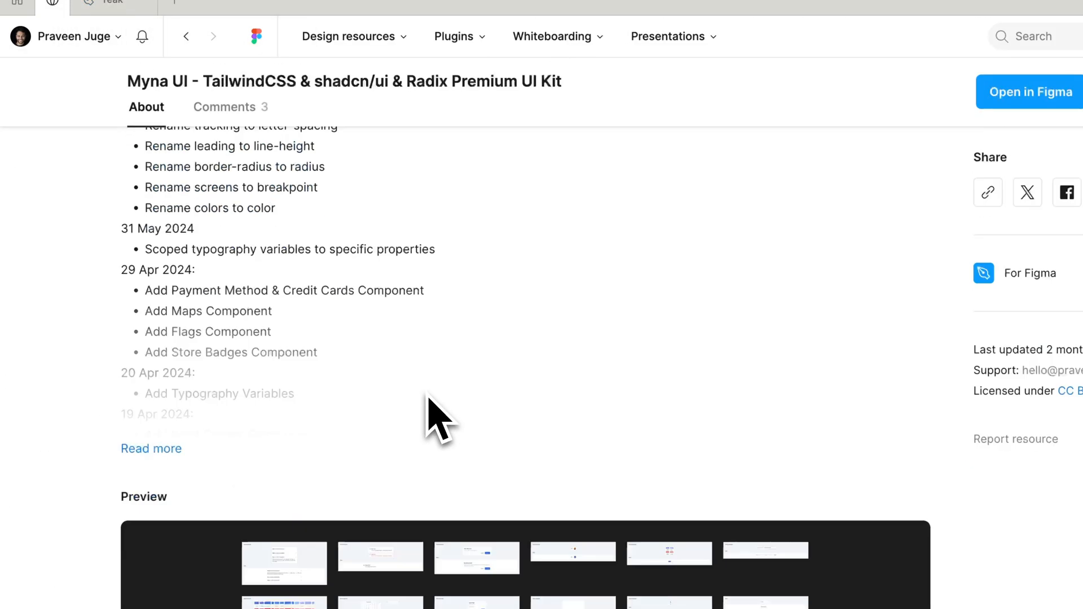
Step: Scroll the Myna UI page's About section down to the Design System preview
scroll("down", 3)
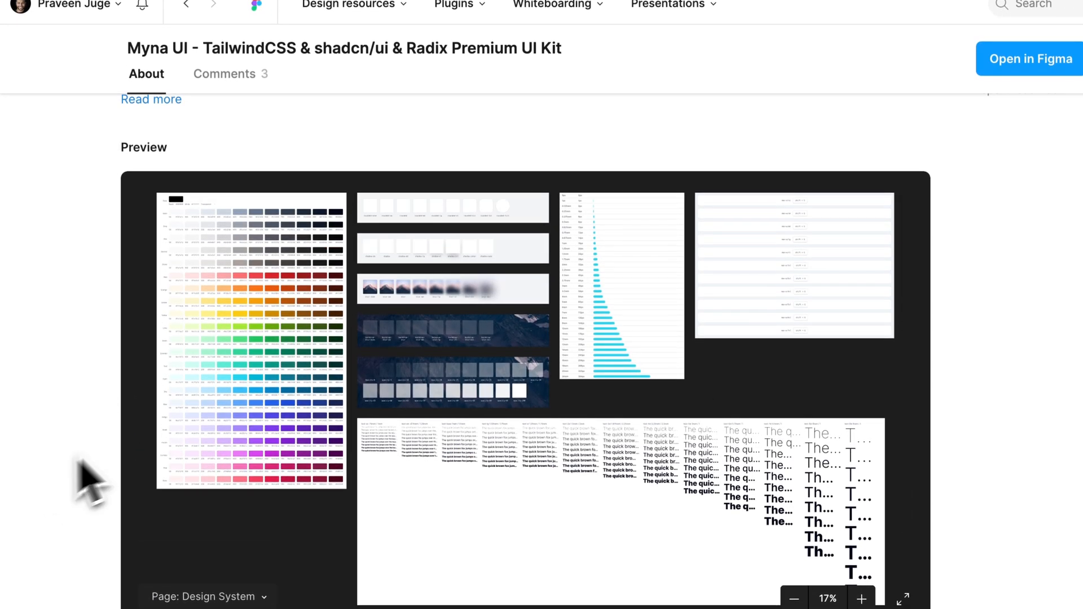
left_click(1028, 59)
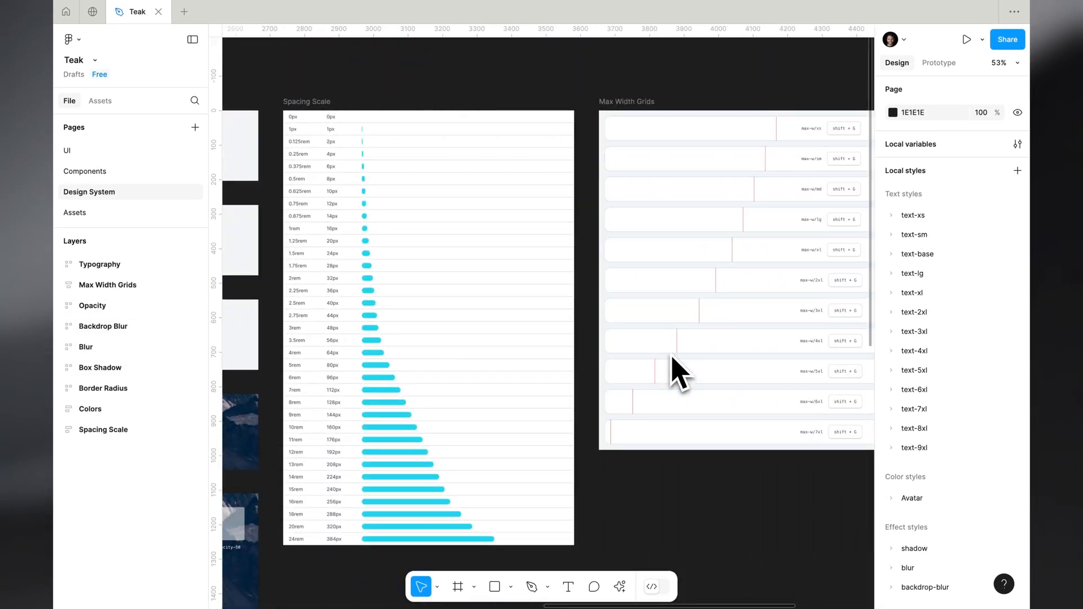
Step: Scroll the Design System page's Spacing Scale and Max Width Grids boards
scroll("down", 3)
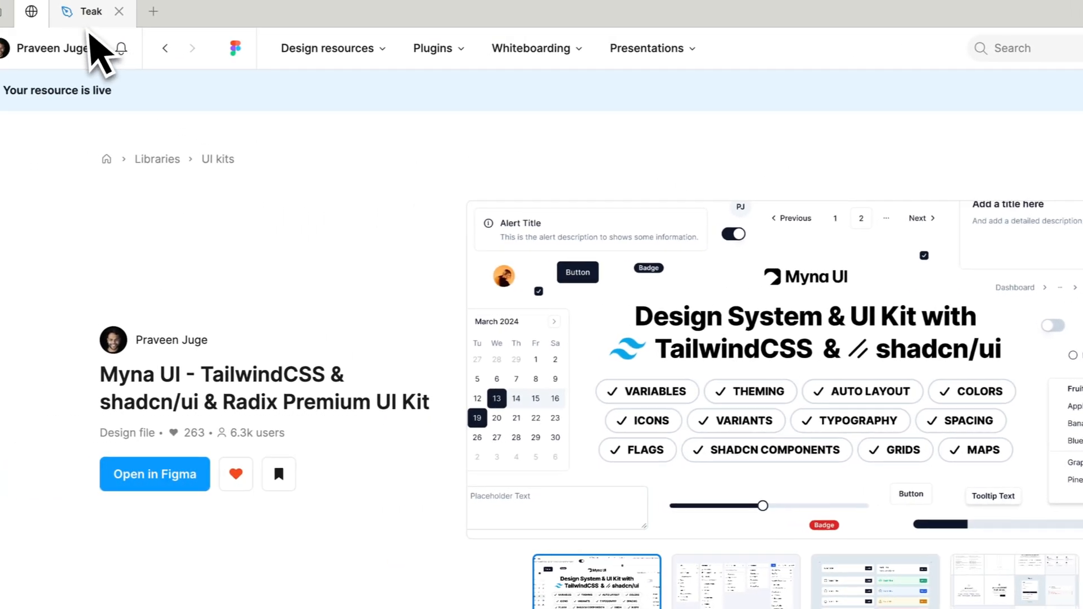
Step: Return from the Community listing to the Teak design file
left_click(154, 474)
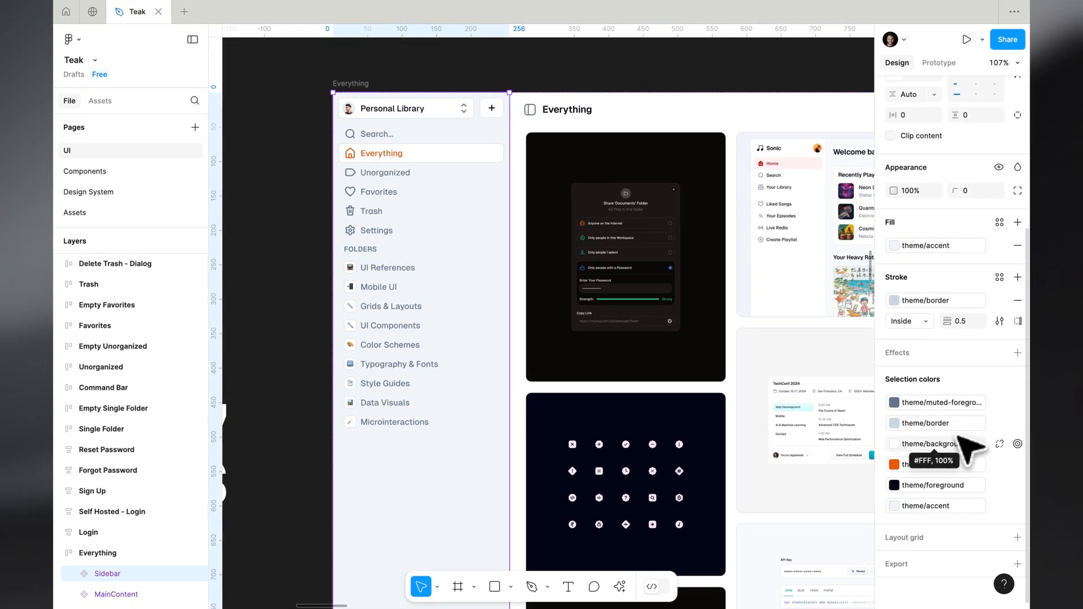
mouse_move(936, 406)
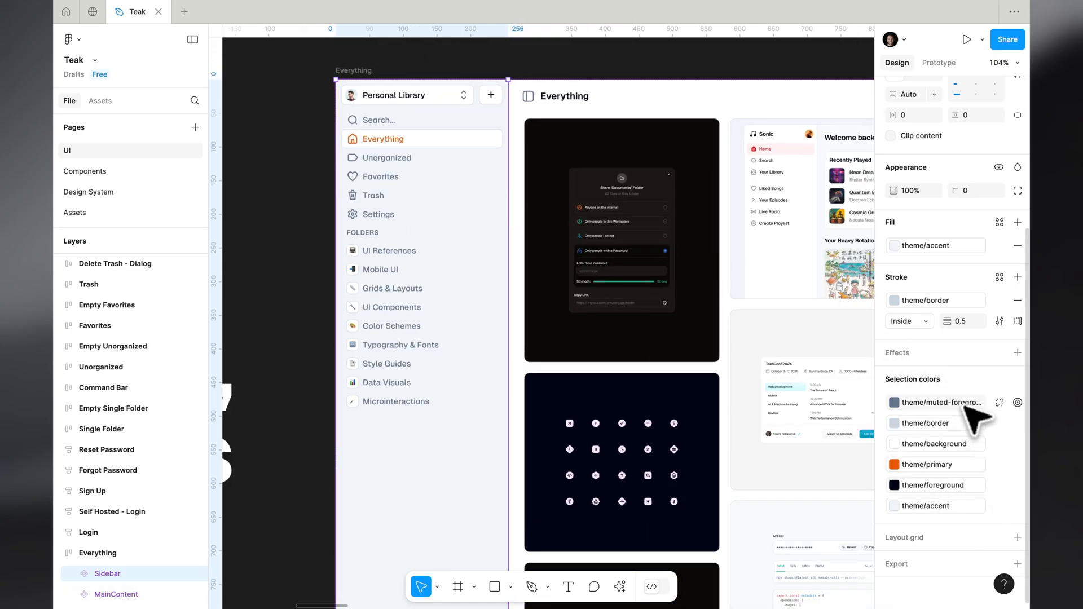
Step: Inspect the Everything screen's muted-foreground theme colour in Selection colors
left_click(107, 573)
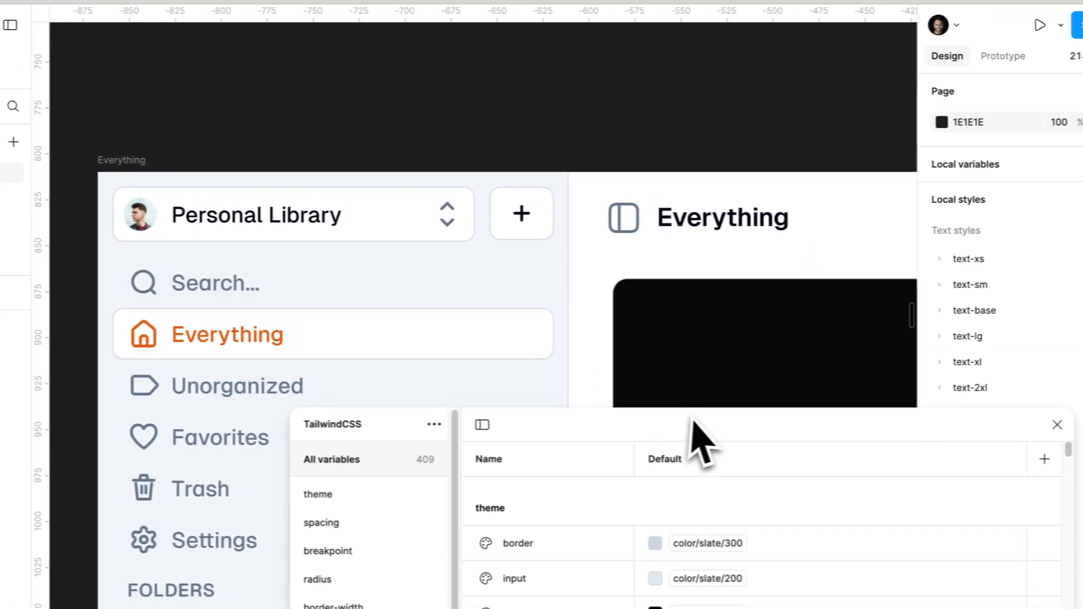
Step: Recolour the theme border variable to color/orange/300
scroll("down", 3)
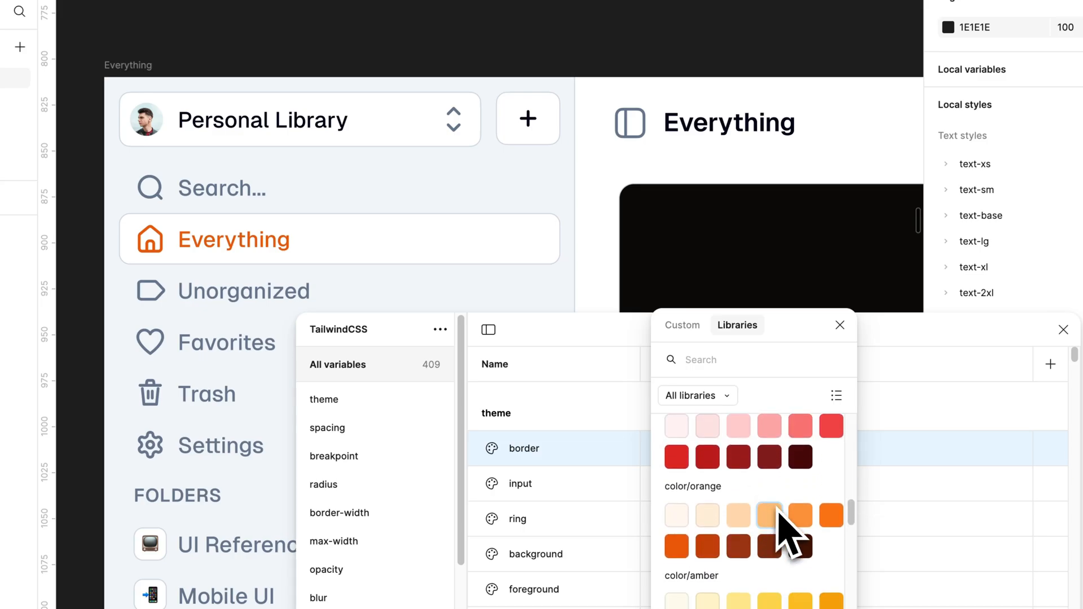
left_click(769, 515)
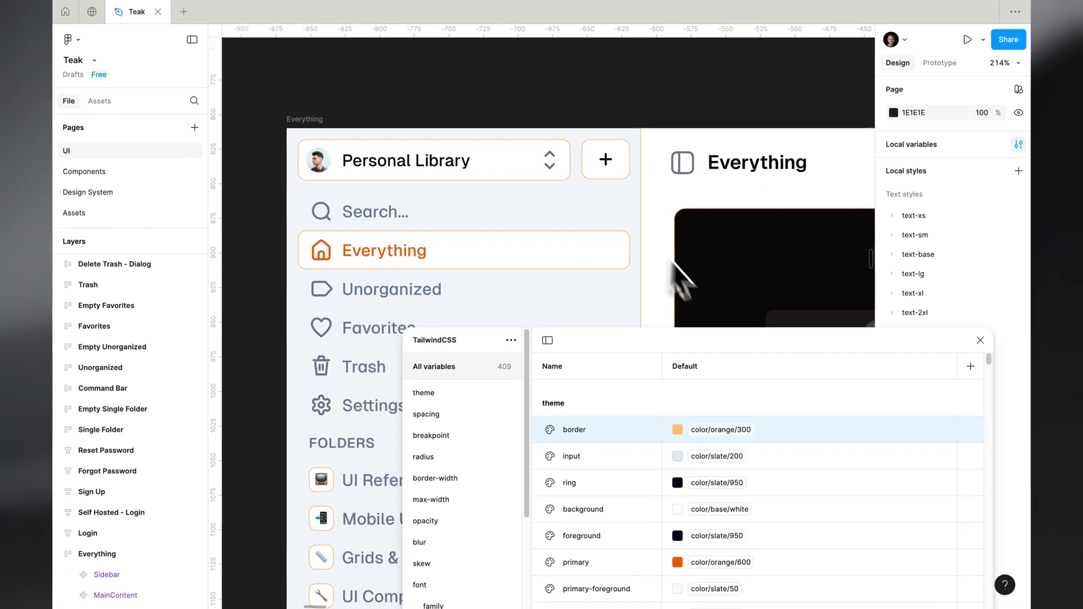
key("cmd+z")
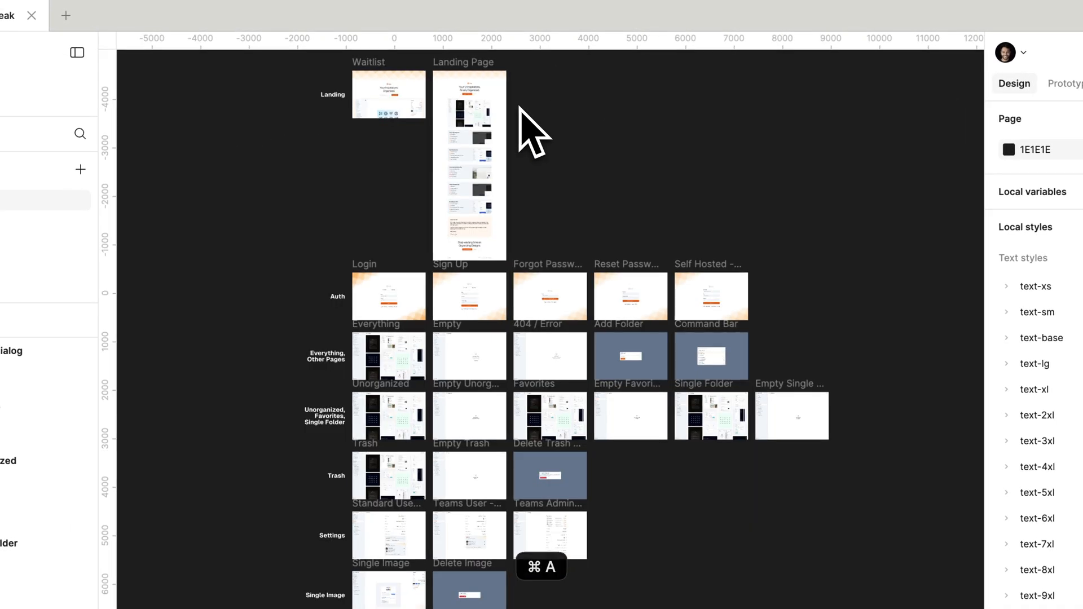
Step: Select all UI page screens and inspect their colours, including orange 200
key("cmd+a")
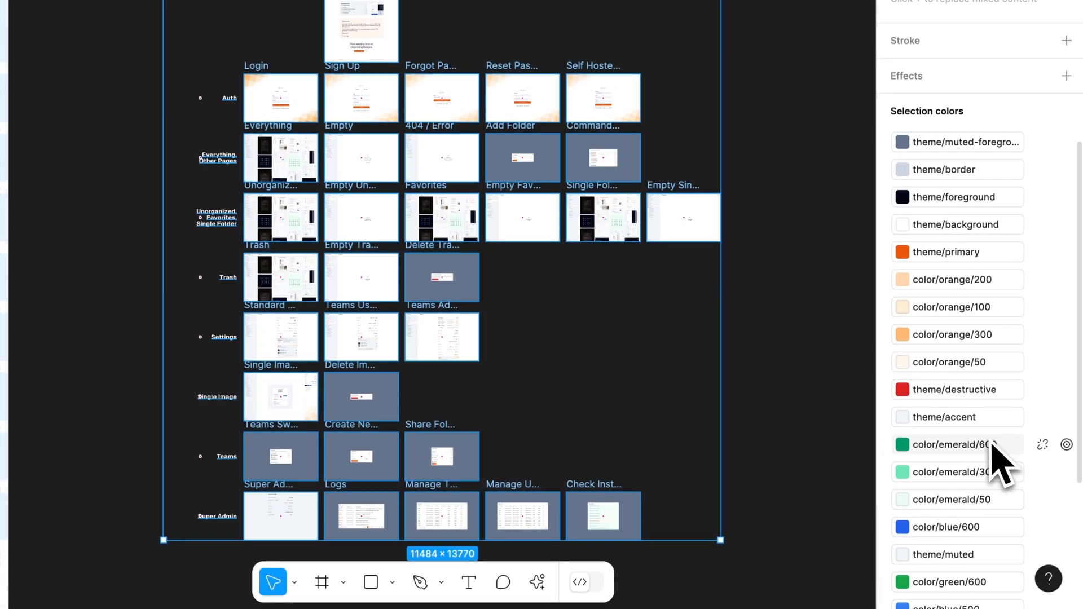
scroll("down", 3)
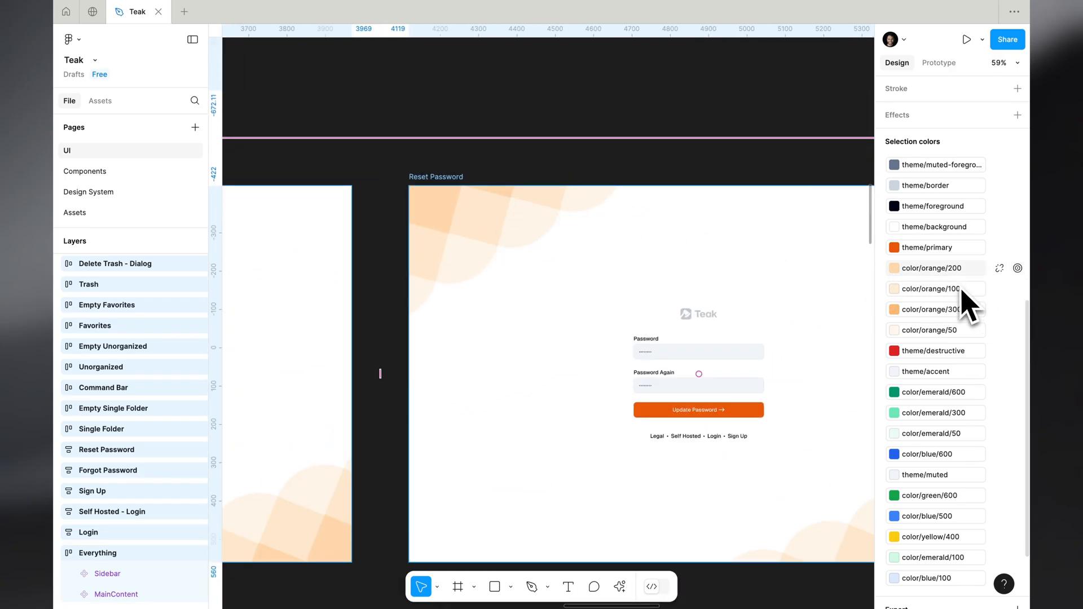
left_click(1017, 268)
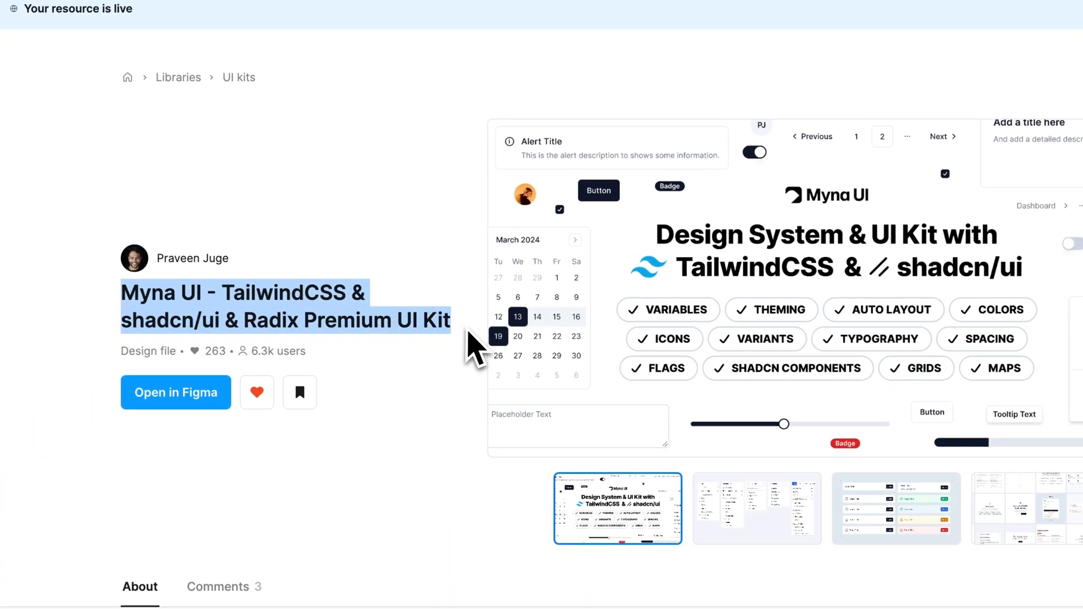
Step: View the kit's menu-components preview image, then return to Teak and select the Logs screen
scroll("down", 3)
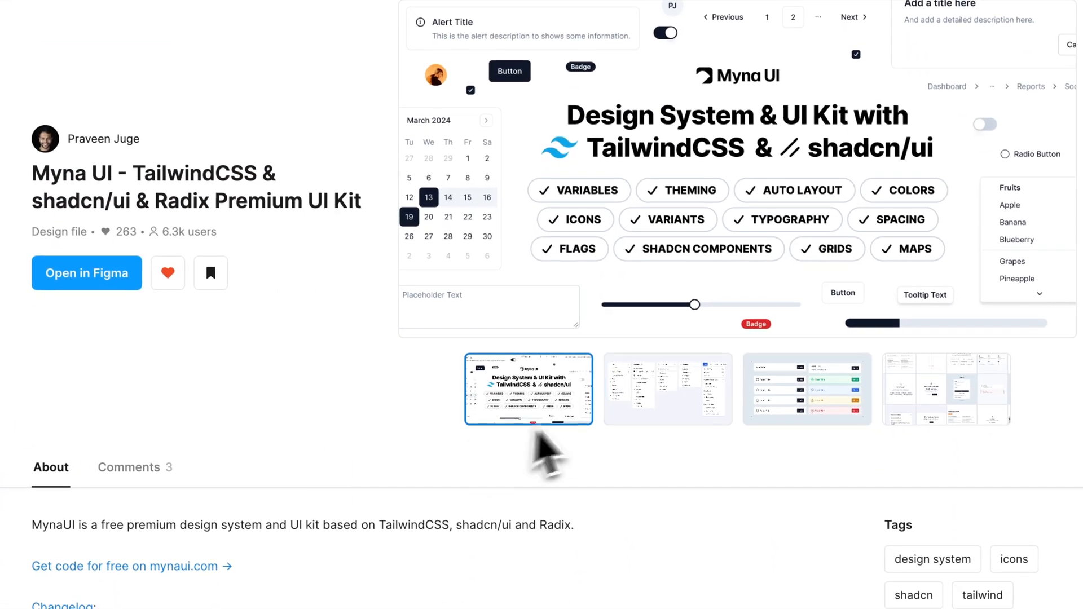
left_click(668, 389)
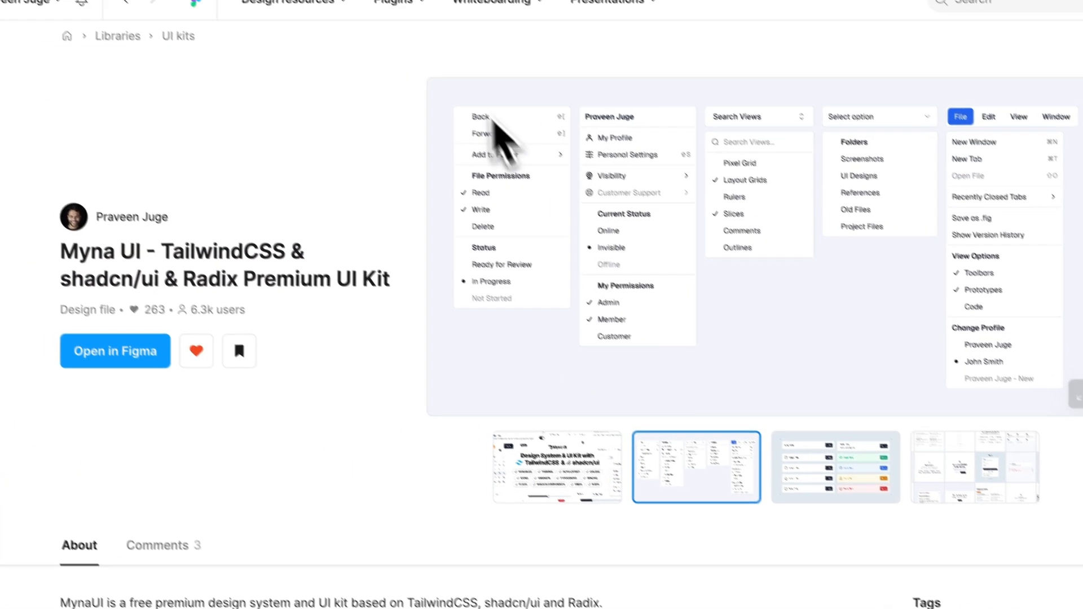
left_click(114, 351)
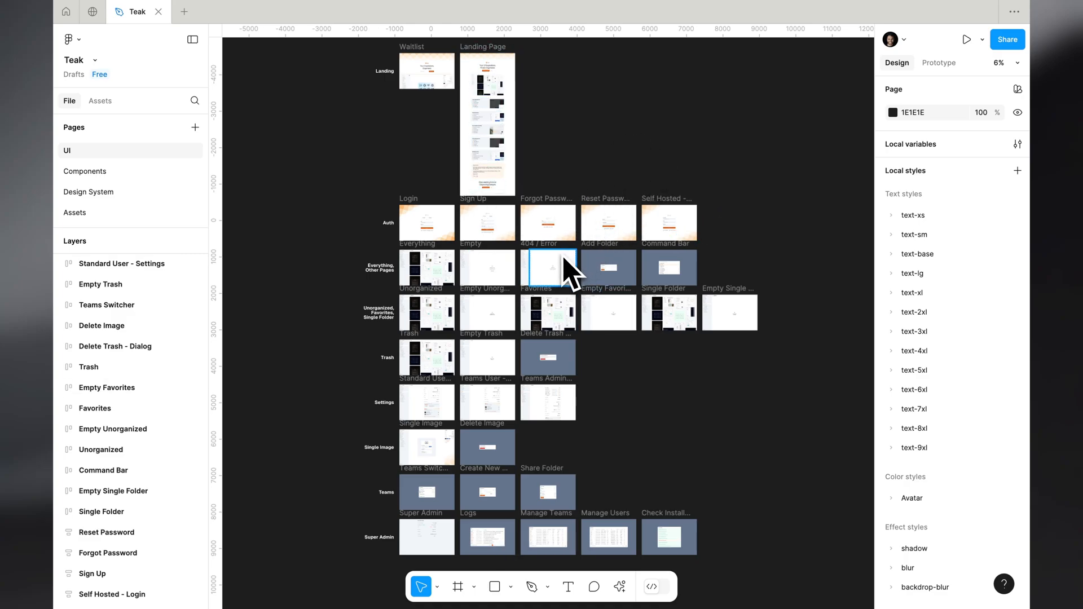
left_click(486, 537)
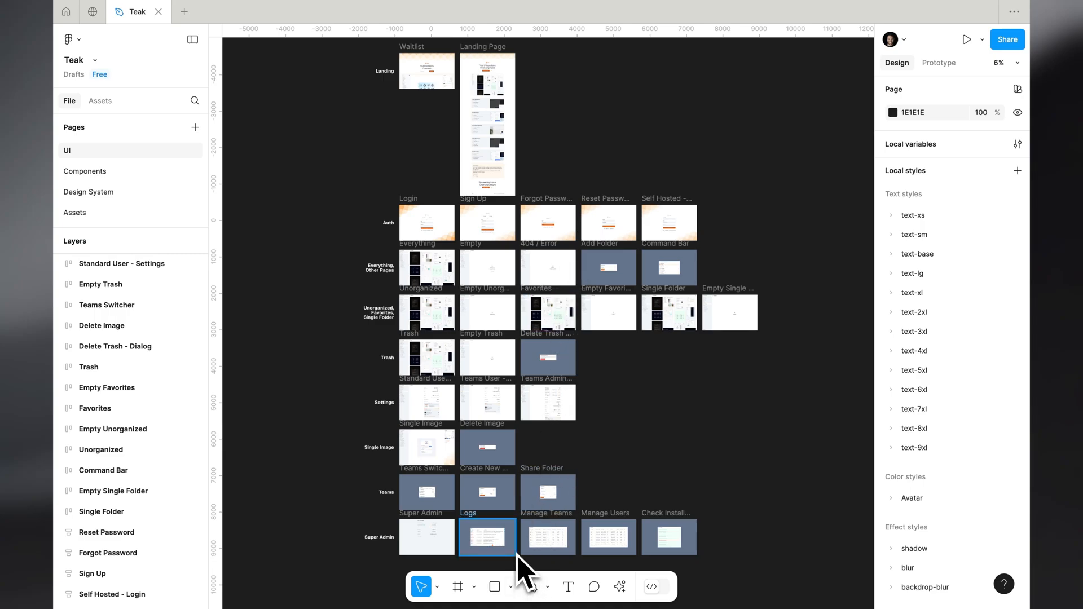